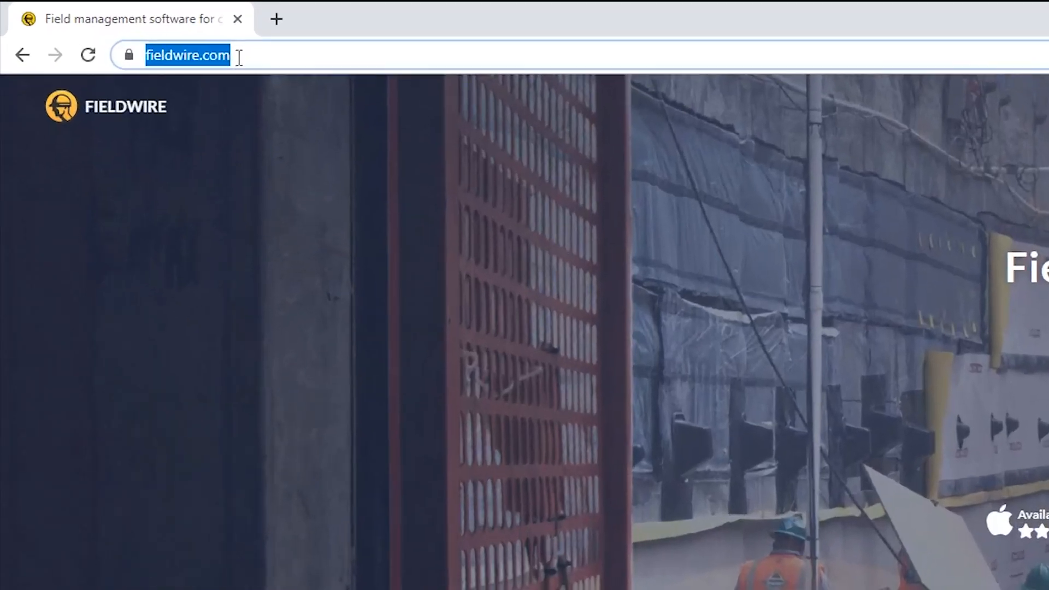
Start a free Fieldwire account from the homepage and land on the projects dashboard
scroll("down", 3)
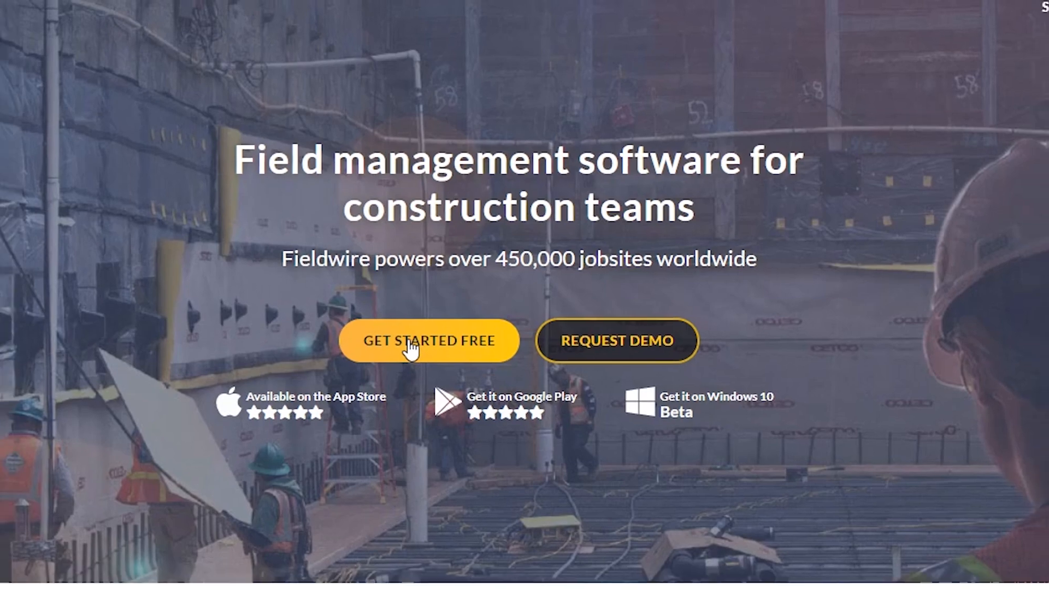
left_click(429, 341)
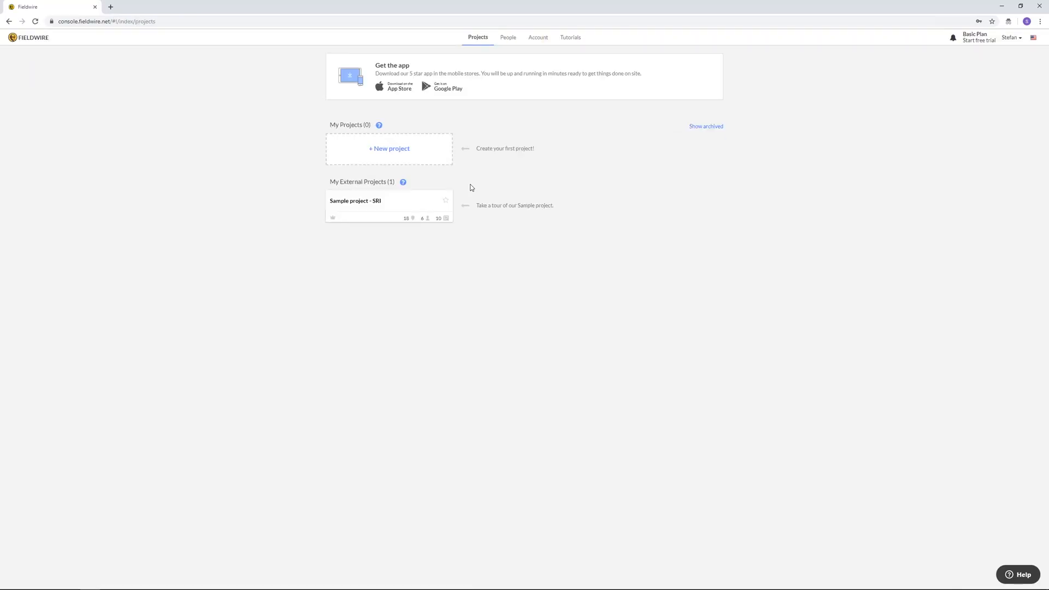
mouse_move(461, 177)
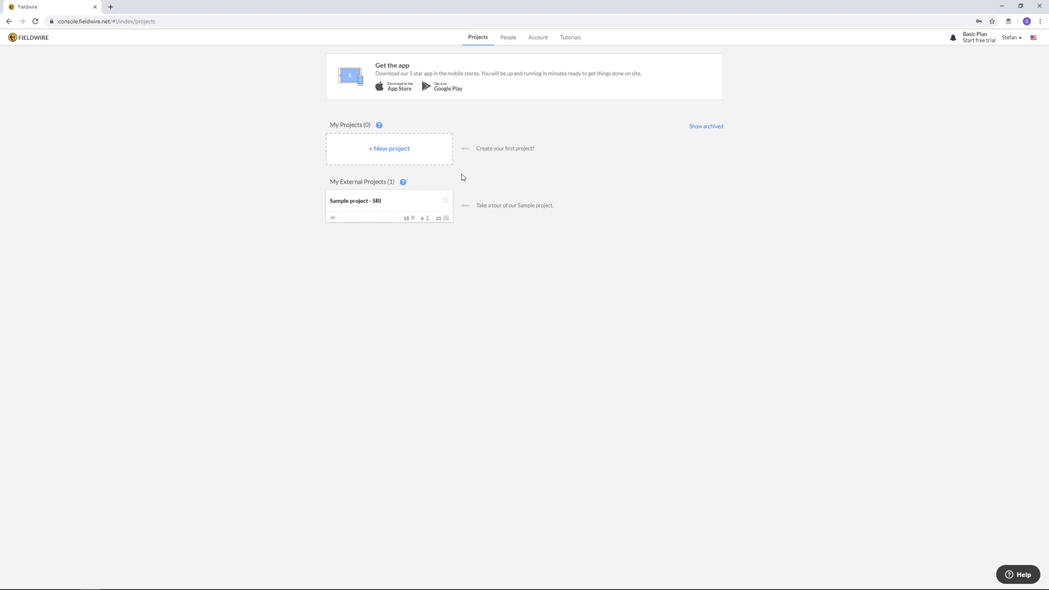
Create a new project named 'Example' and open its plans area
left_click(388, 148)
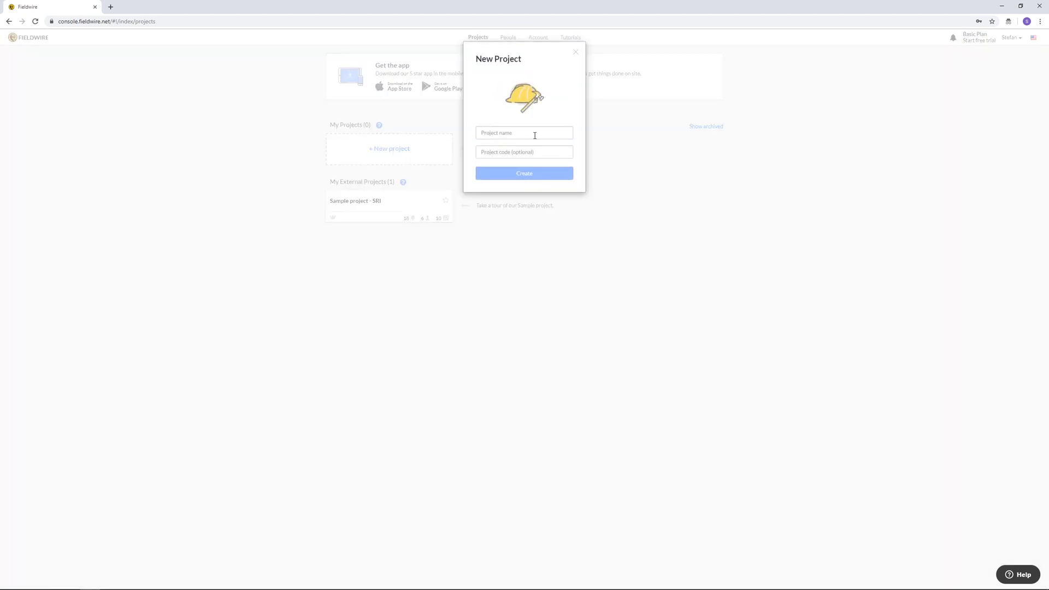
left_click(523, 132)
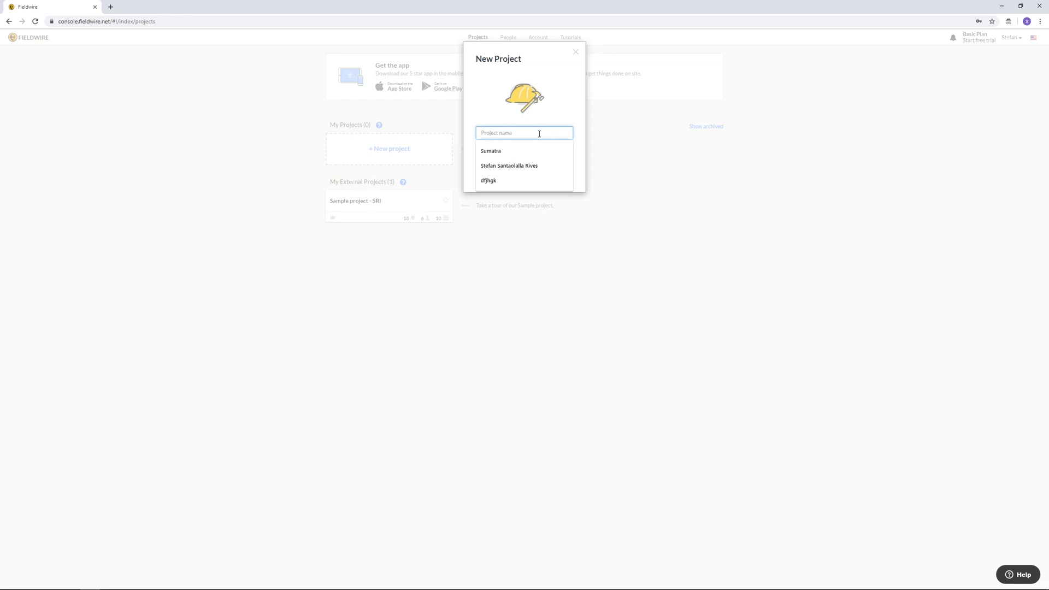
type("Example")
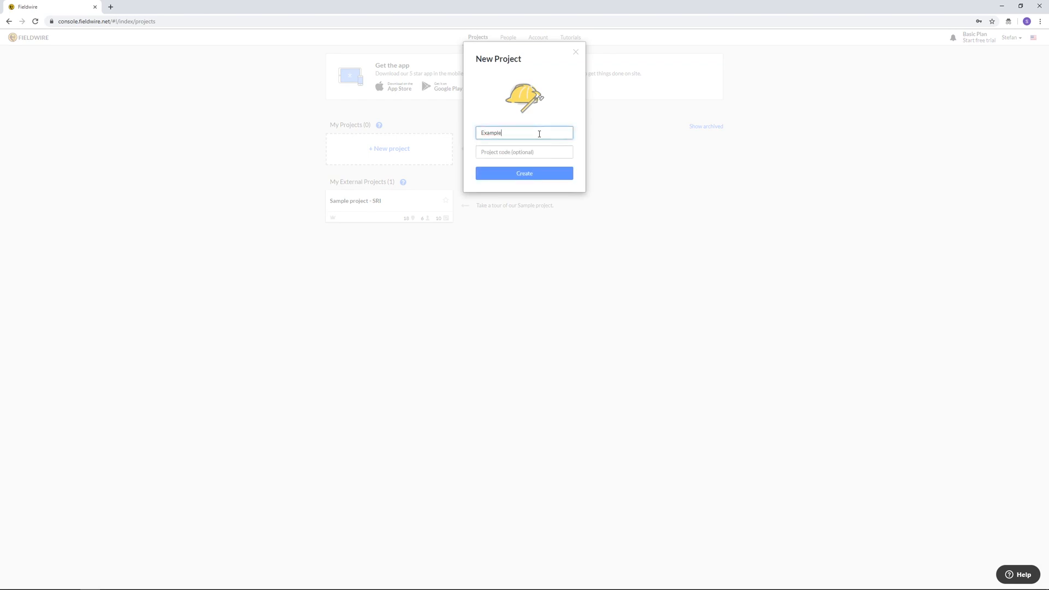
left_click(524, 173)
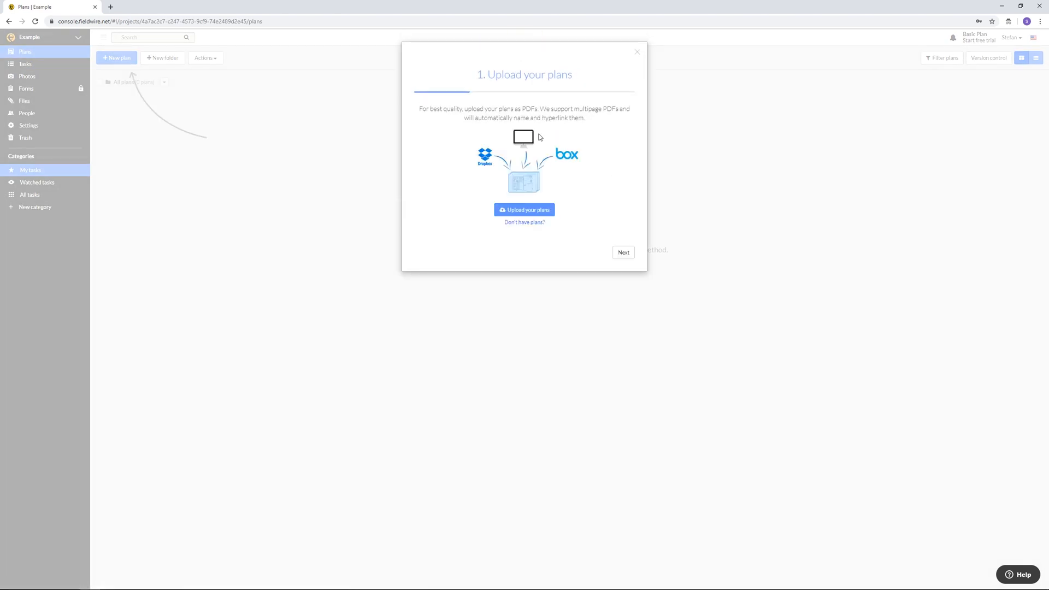
mouse_move(627, 246)
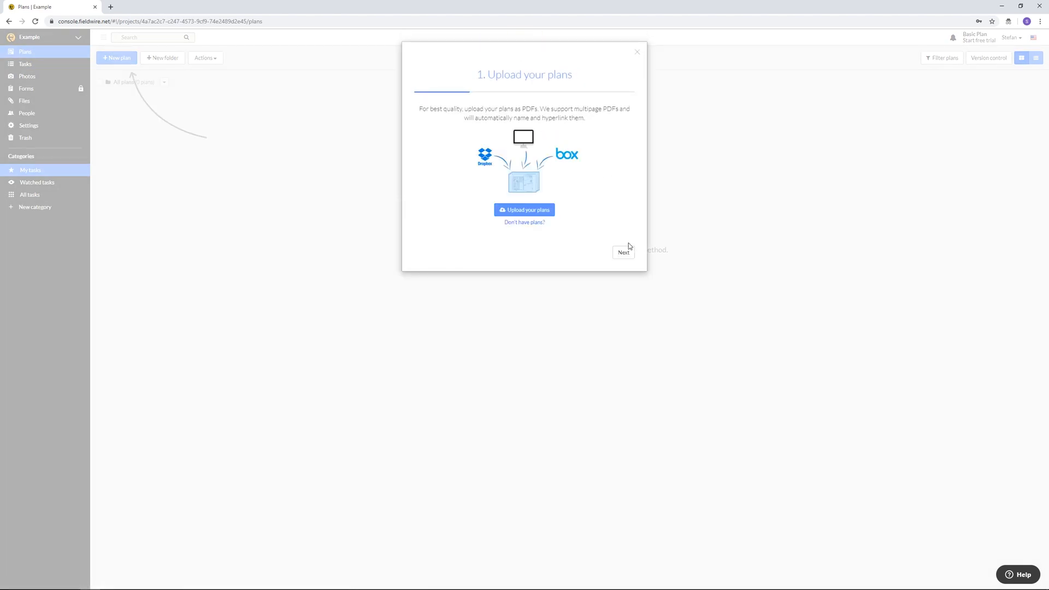
Skip plan upload, category setup and team invites to complete the setup walkthrough
left_click(622, 252)
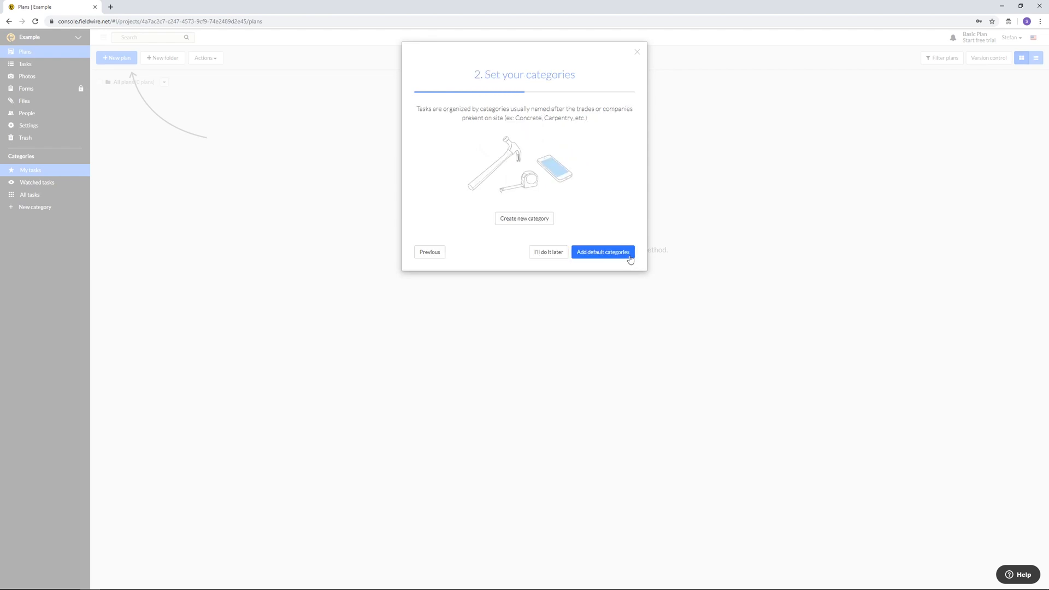
mouse_move(548, 252)
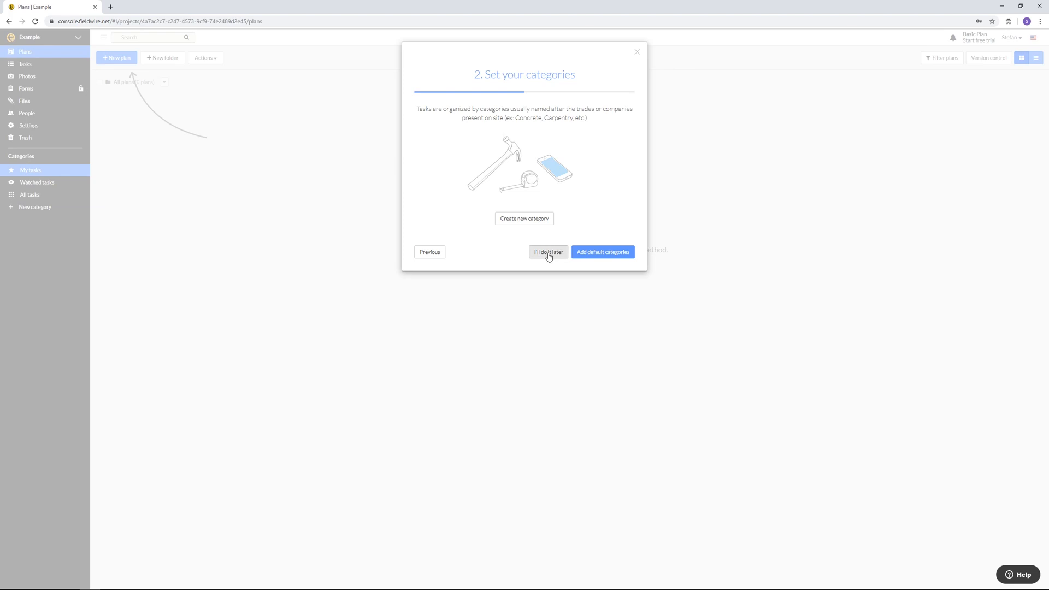
left_click(548, 251)
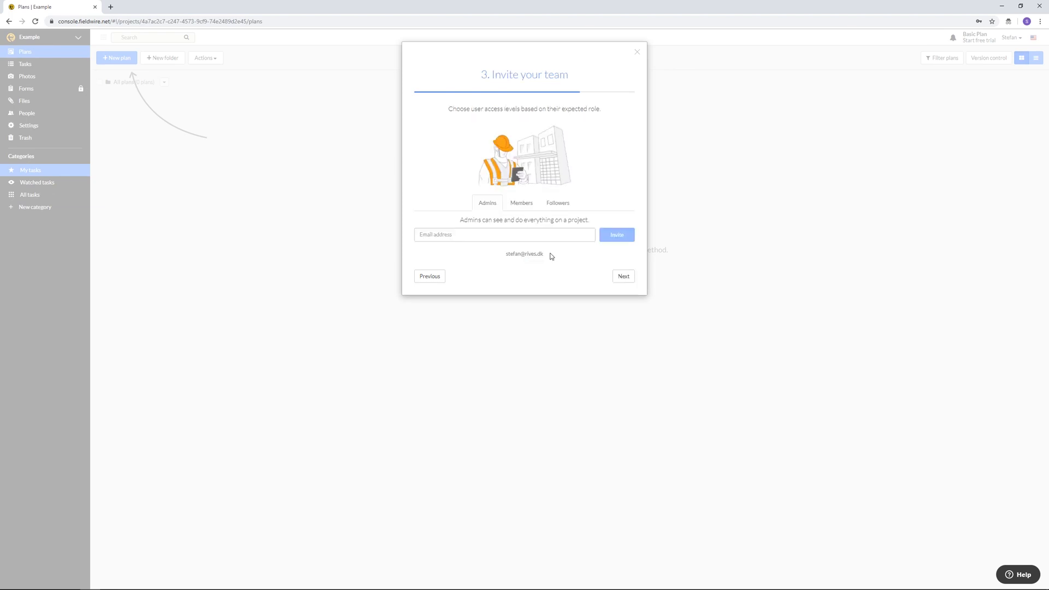
mouse_move(564, 256)
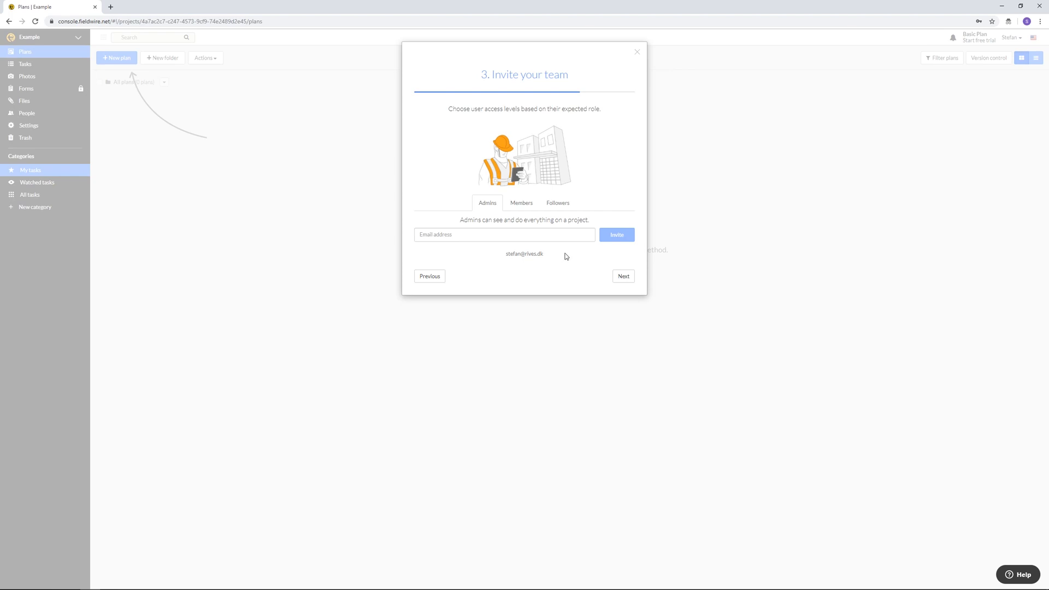
left_click(622, 275)
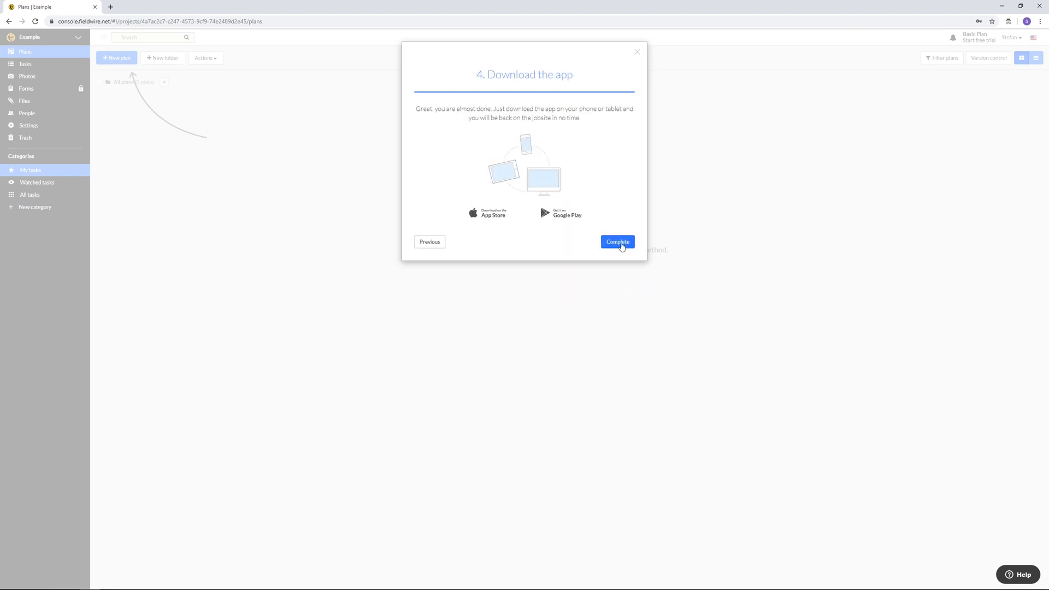
left_click(616, 241)
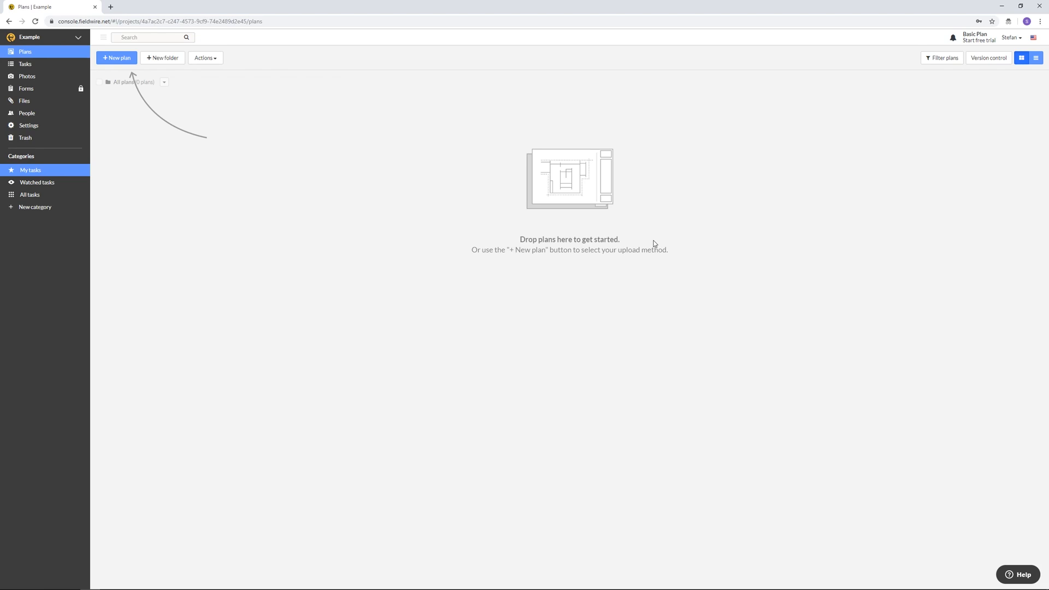
Start a new plan upload and choose to select files from the computer
left_click(117, 58)
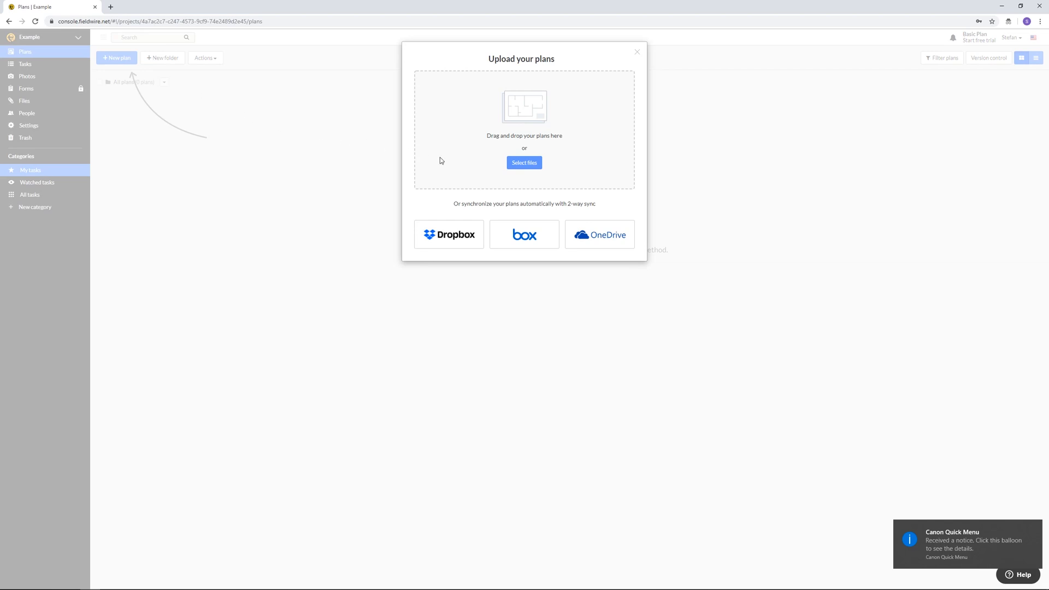
left_click(523, 163)
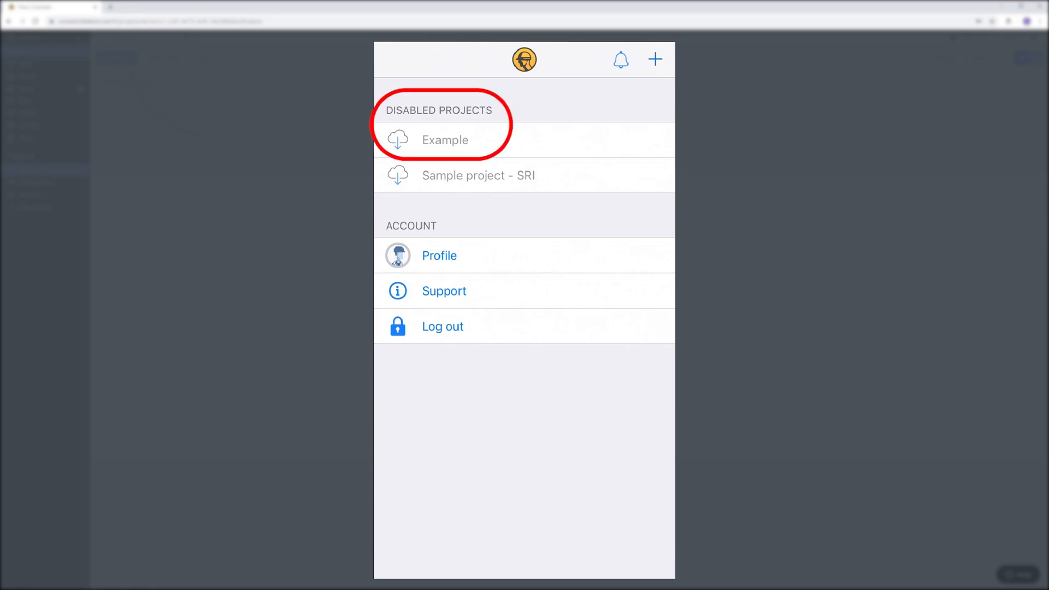
Enable the Example project on the mobile app and open its floor plan
left_click(444, 140)
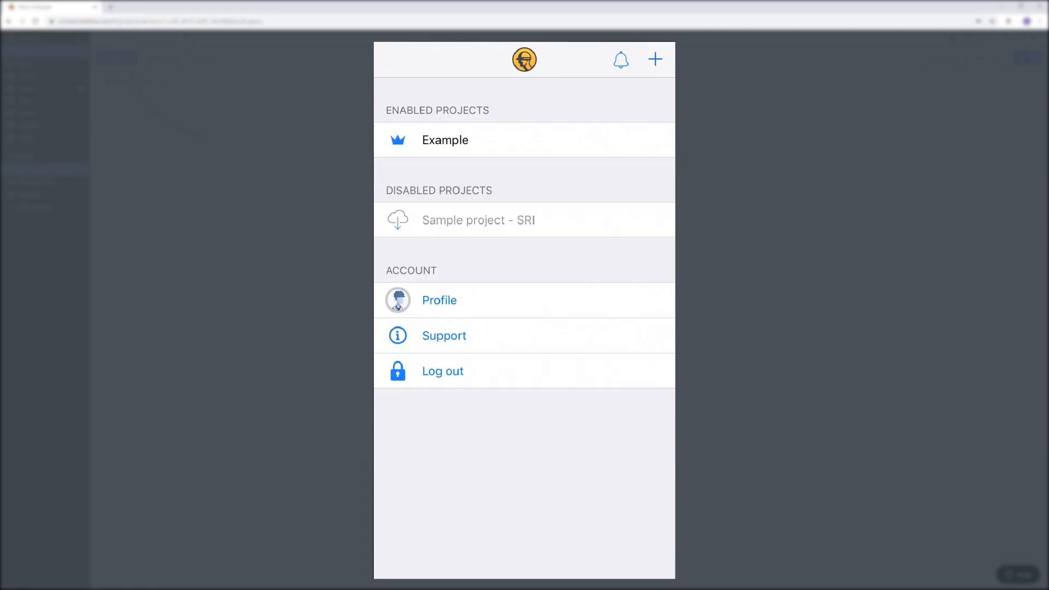
left_click(445, 140)
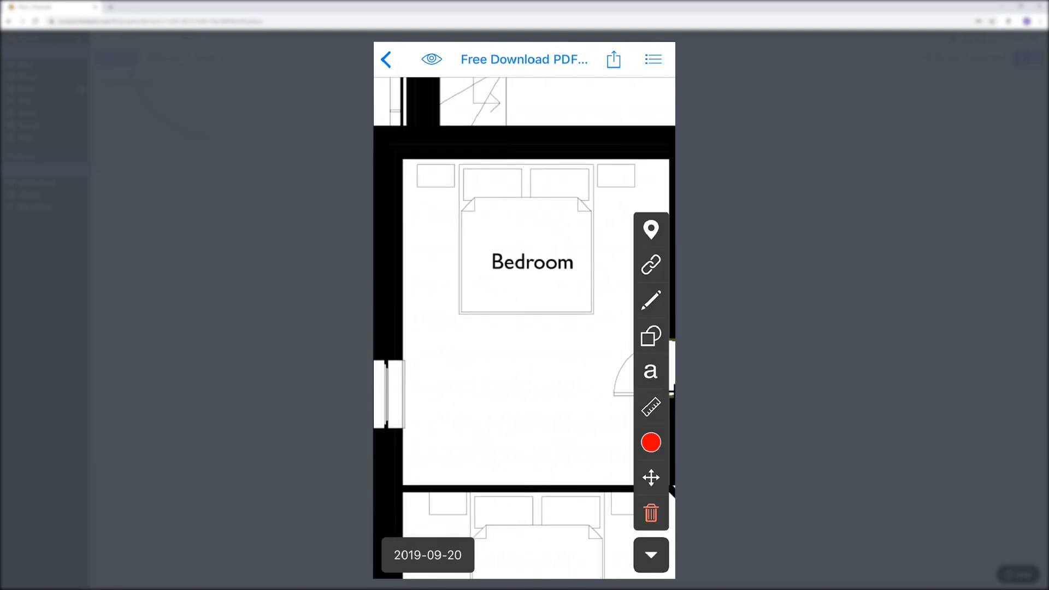
Drop a task pin on the Bedroom plan titled 'Repair electrical outlet'
left_click(650, 228)
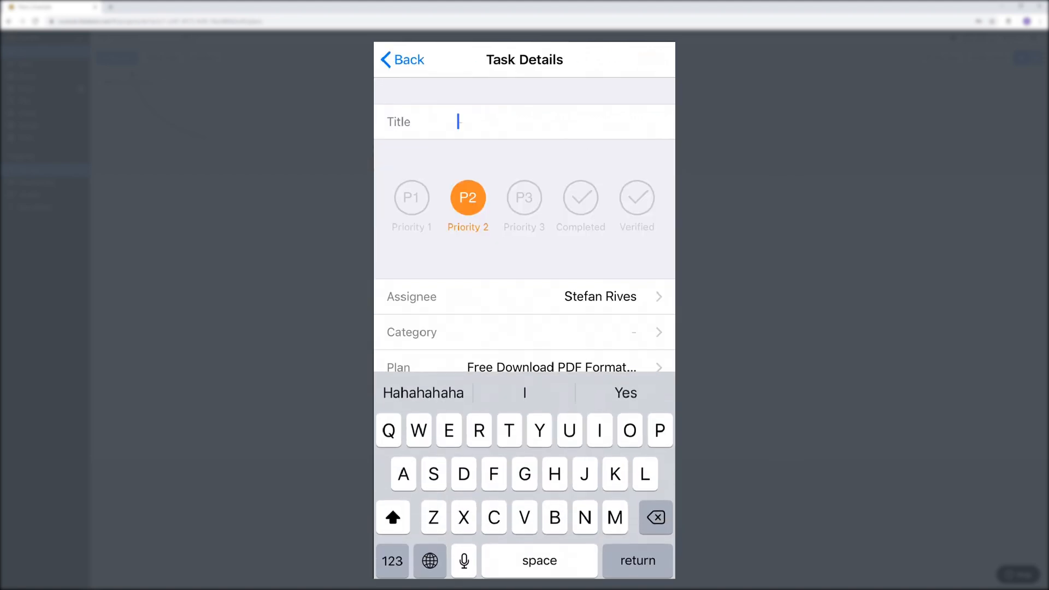
type("Repair electrical outlet")
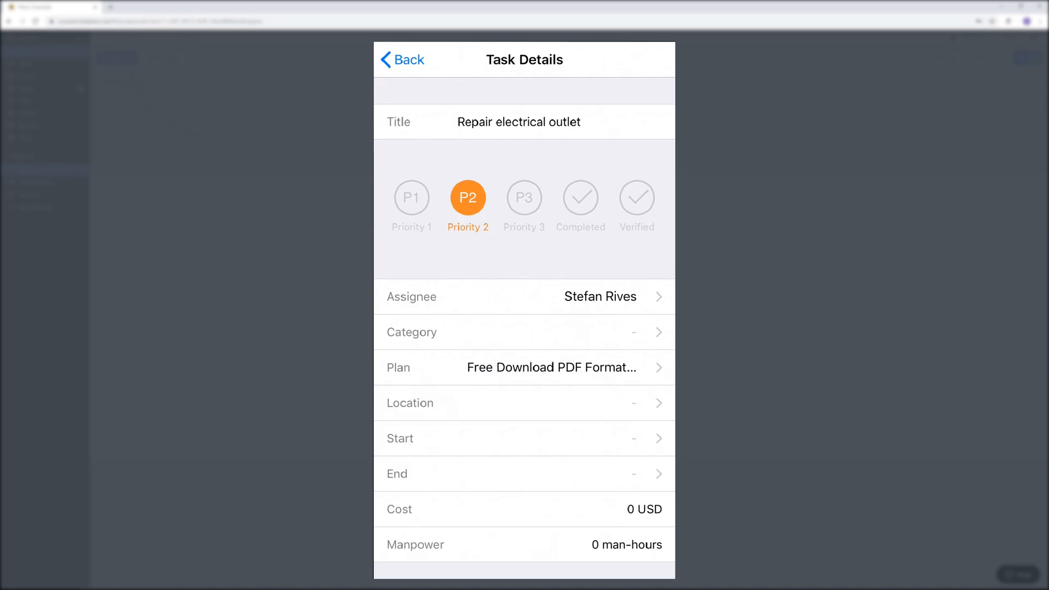
Create a new 'Electrical' category and assign it to the task
left_click(412, 197)
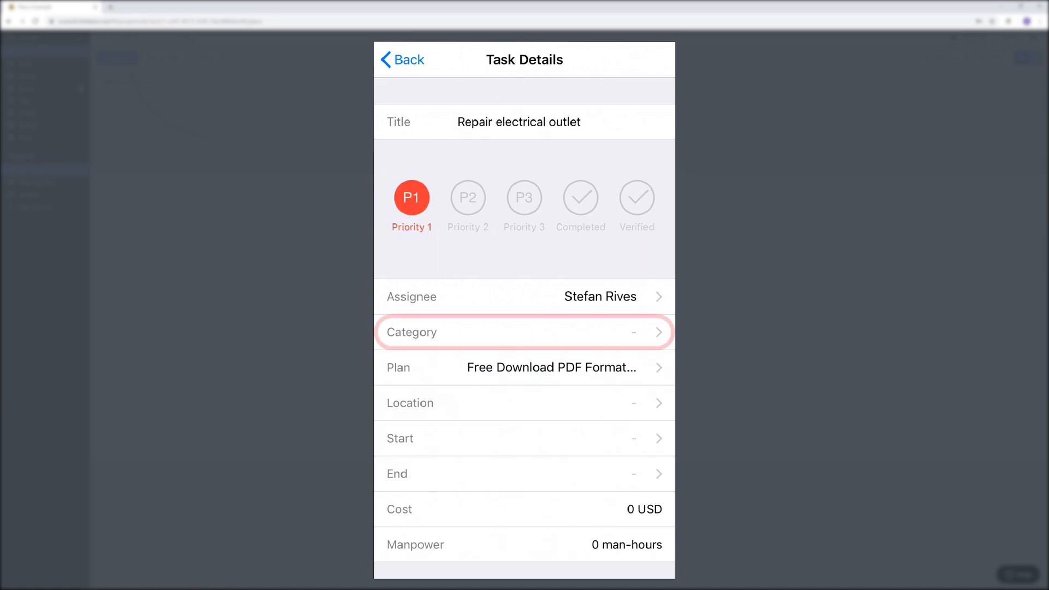
left_click(523, 332)
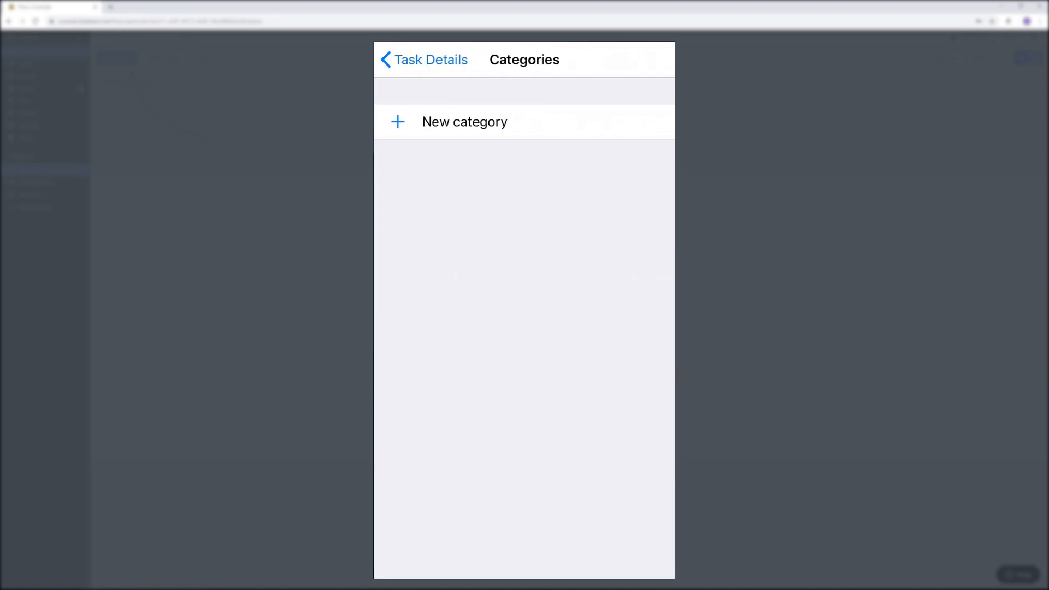
left_click(465, 122)
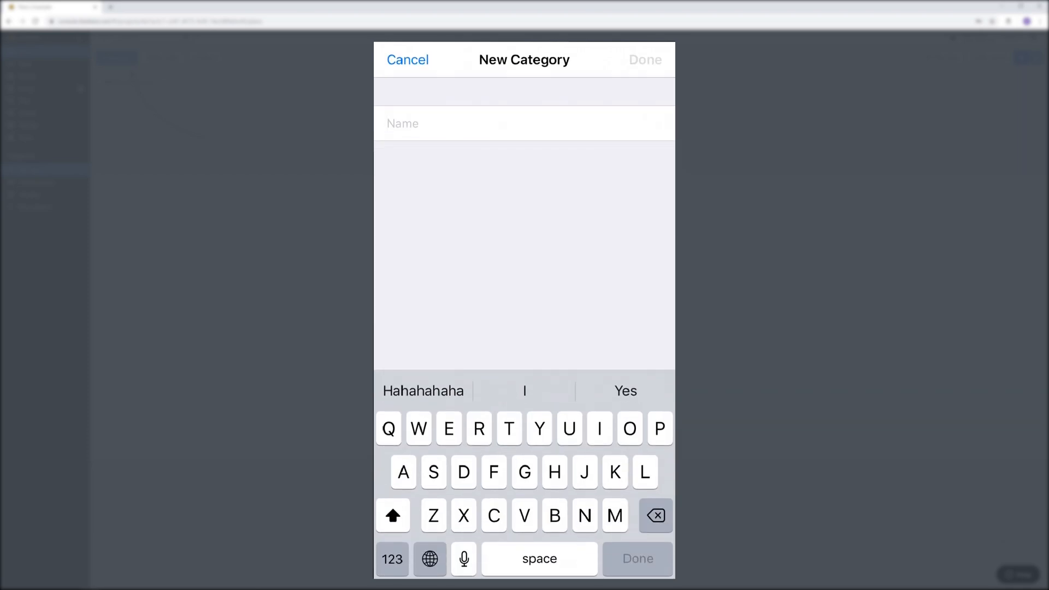
type("Electri")
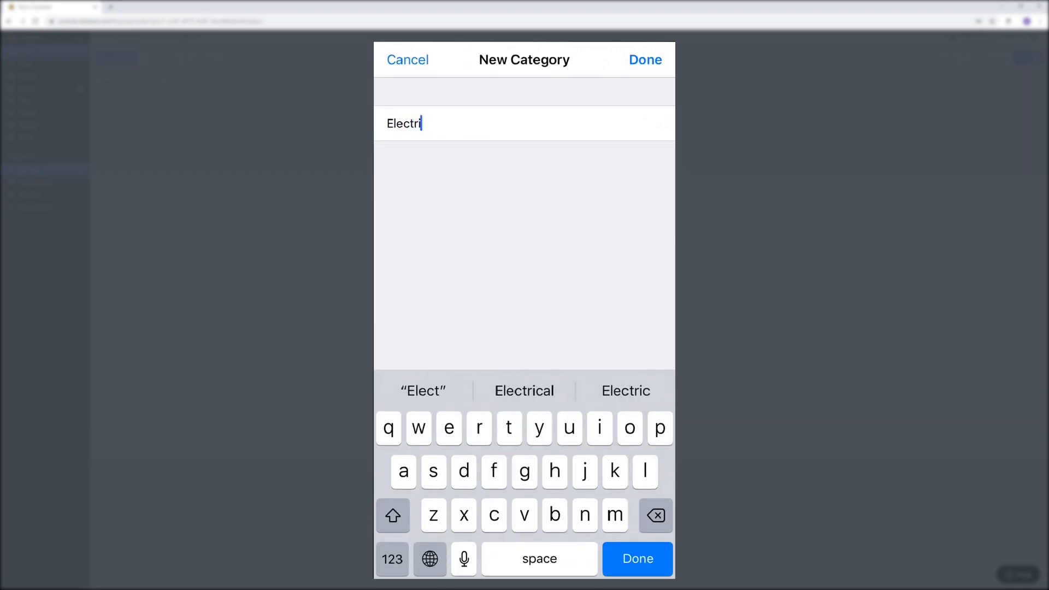
left_click(524, 390)
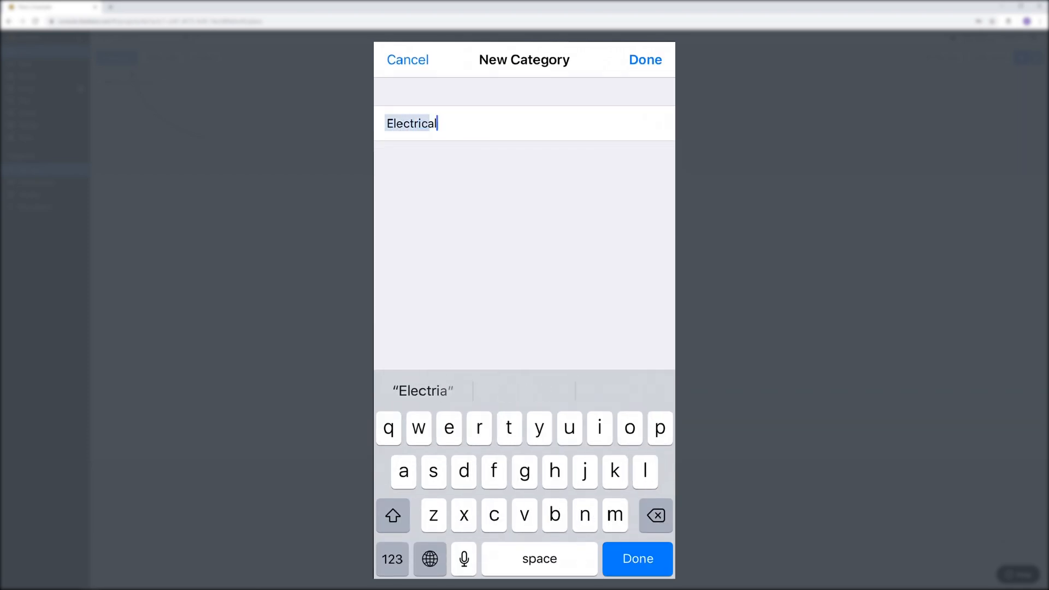
left_click(644, 59)
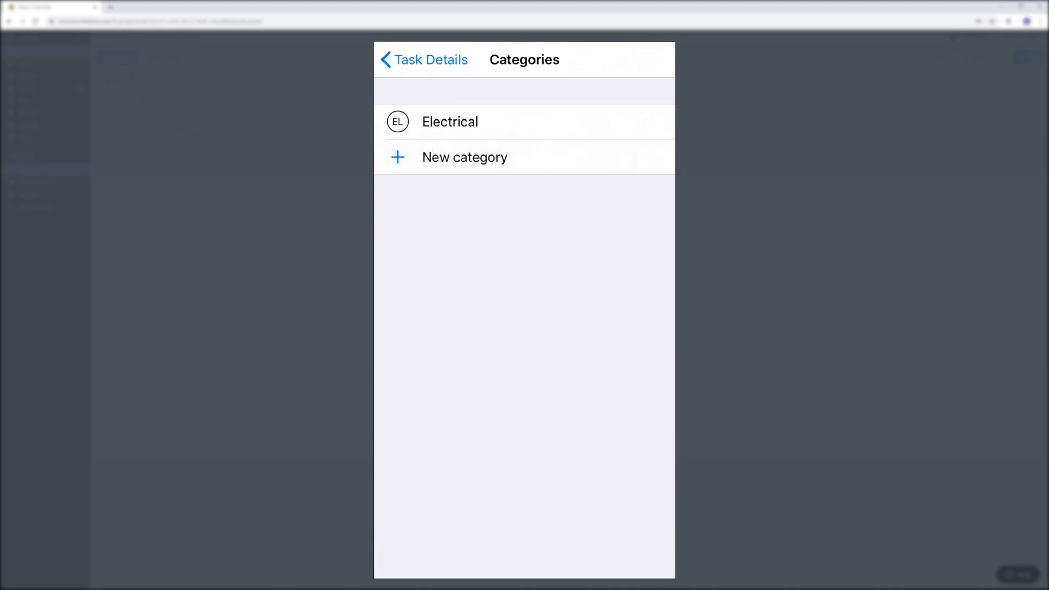
left_click(424, 60)
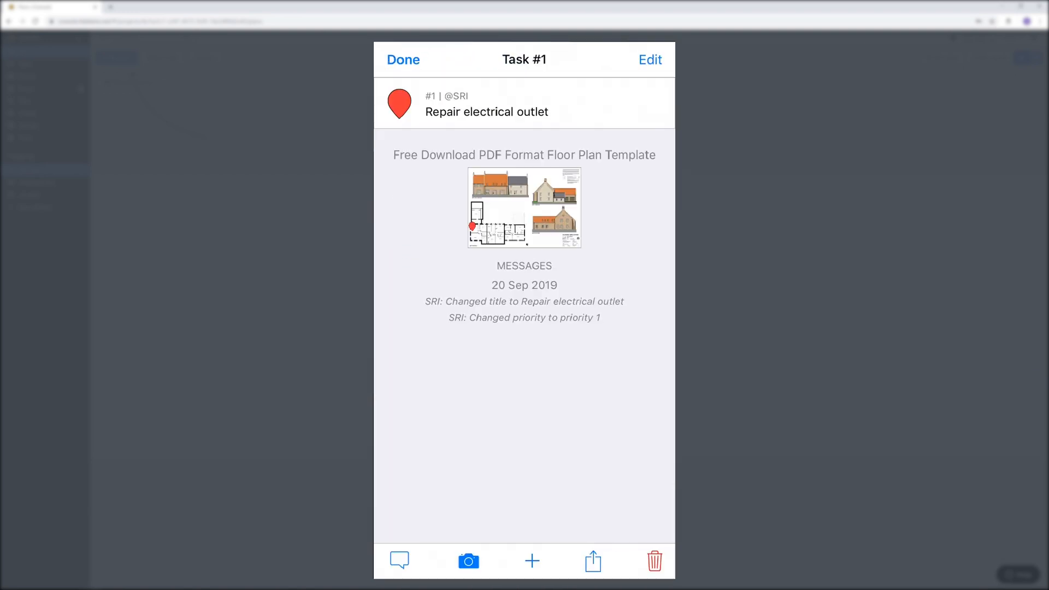
Photograph the outlet and the wall with the camera and attach the photos to Task #1
left_click(468, 561)
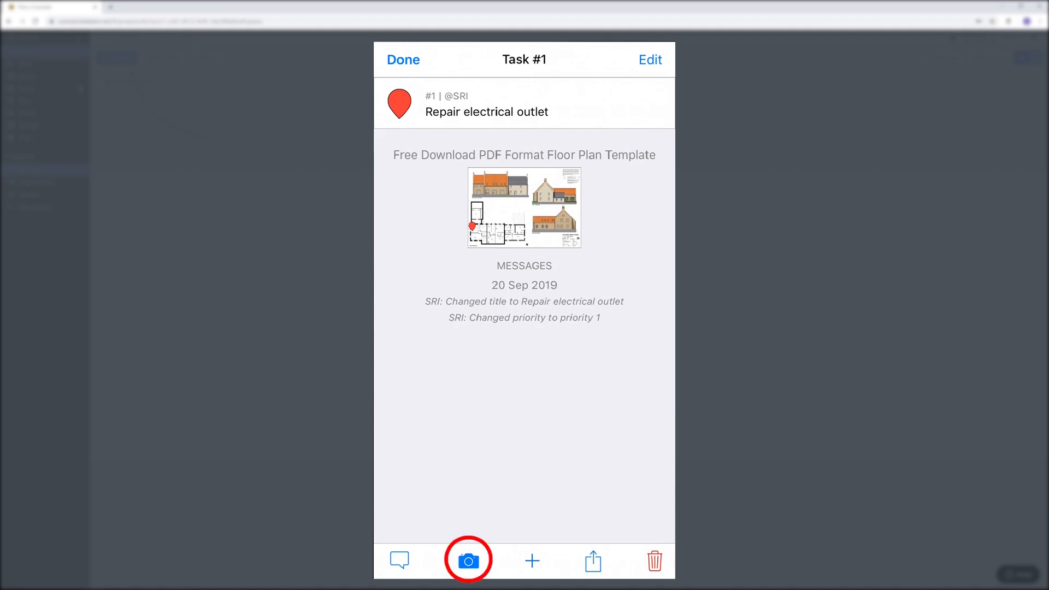
left_click(467, 560)
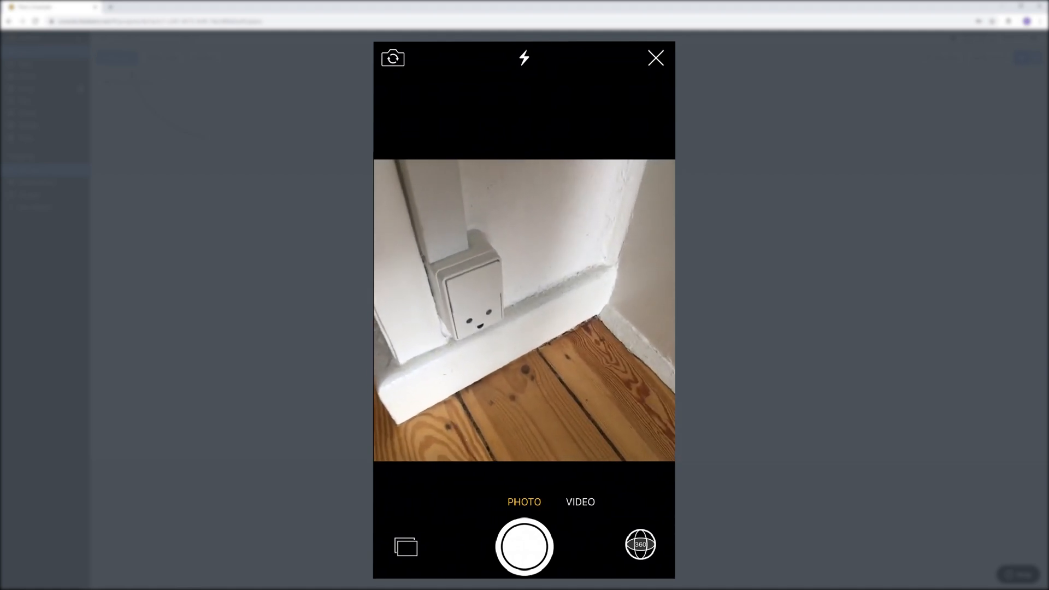
left_click(524, 546)
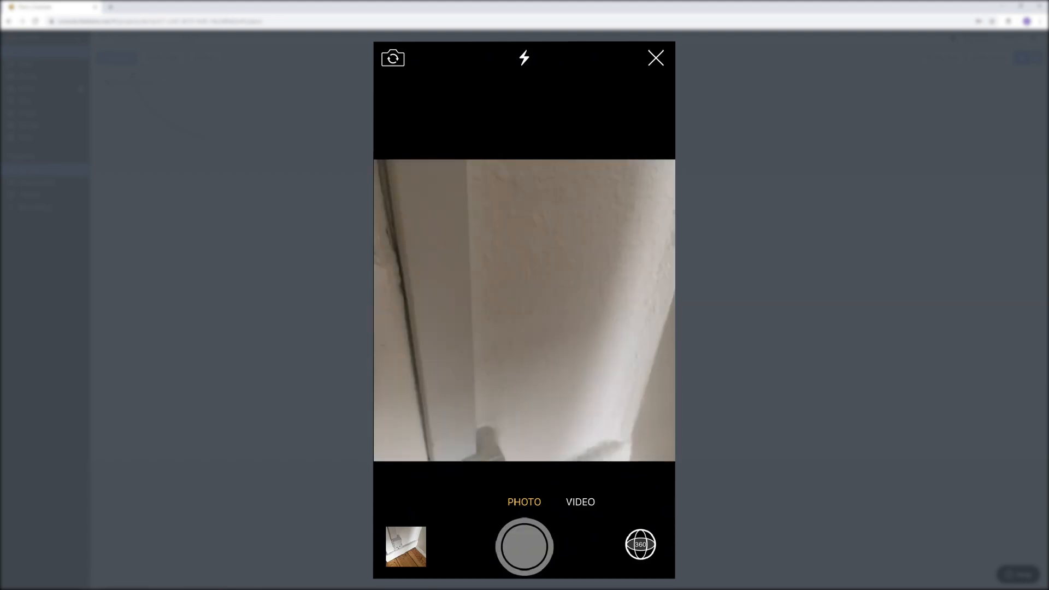
left_click(524, 546)
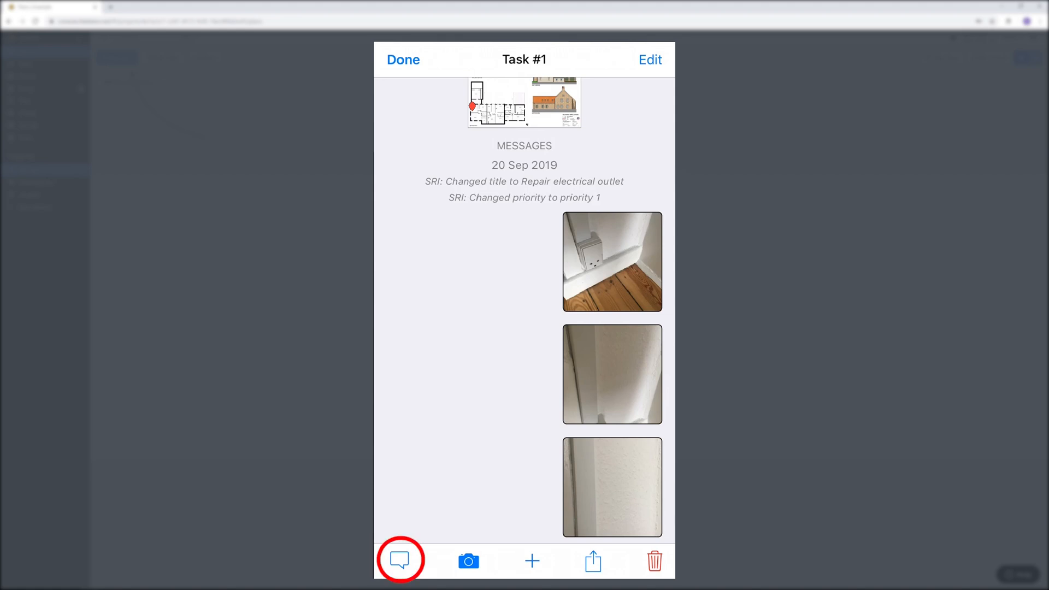
Post a checklist (Fix outlet, replace glow starter in tube, replace ceiling mount) and tick the items
left_click(400, 560)
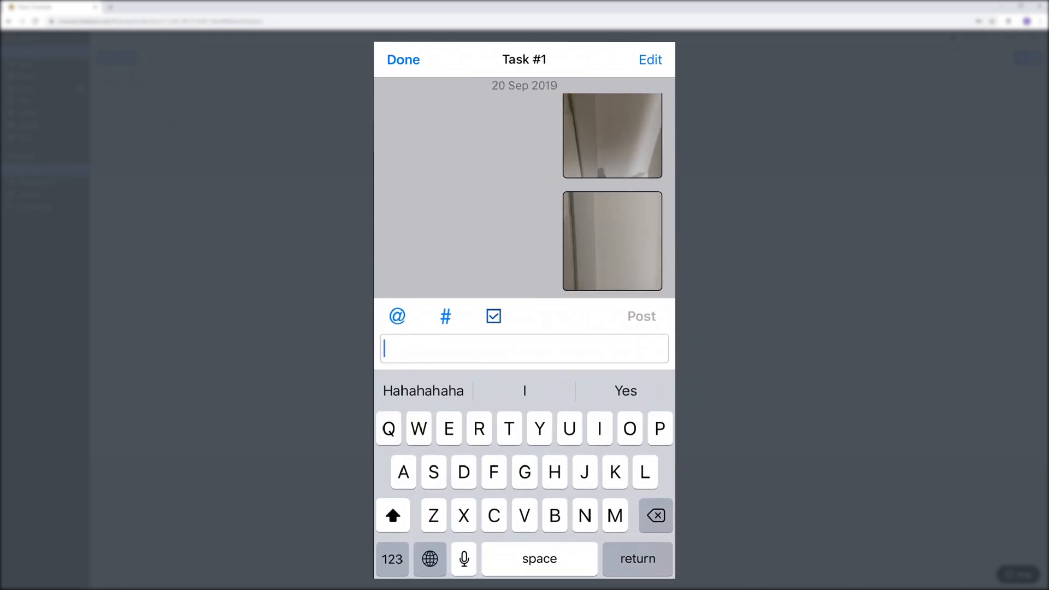
type("Fix outlet")
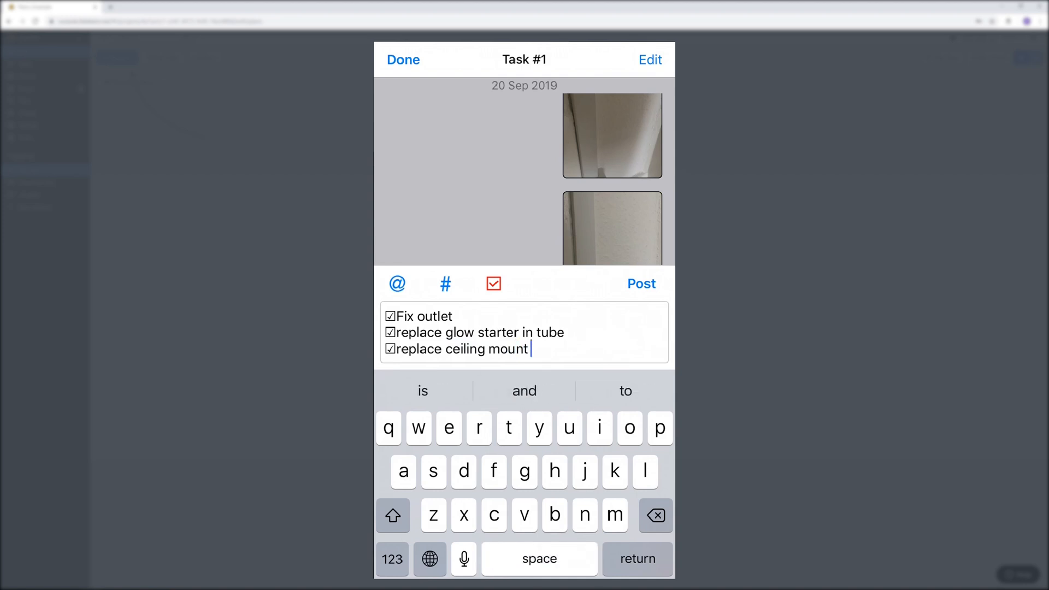
left_click(640, 284)
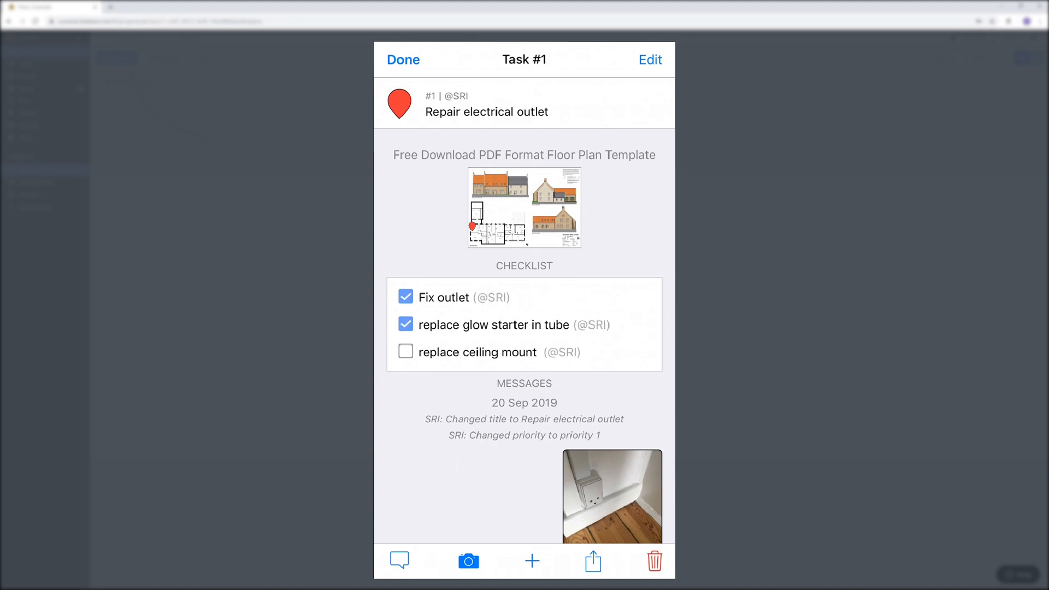
left_click(406, 351)
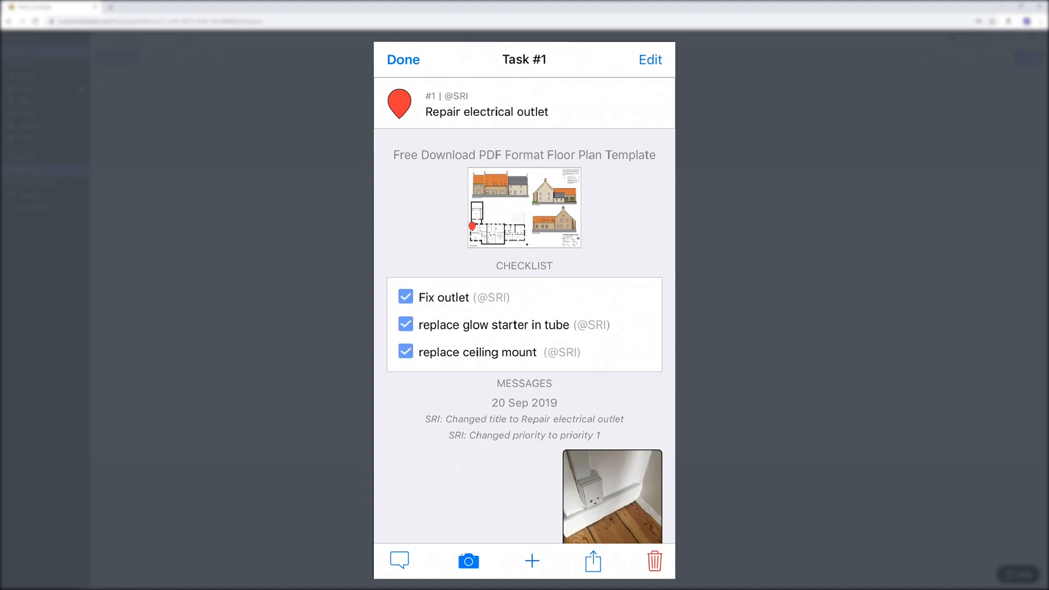
left_click(524, 207)
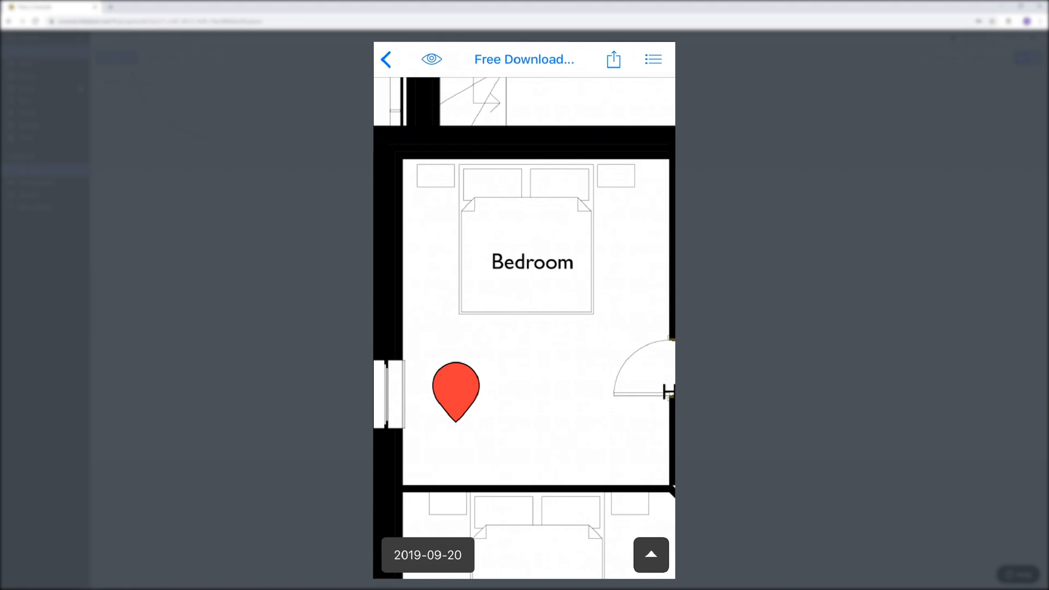
View the floor plan with its task pin in the web console, then return to the plans list
left_click(387, 59)
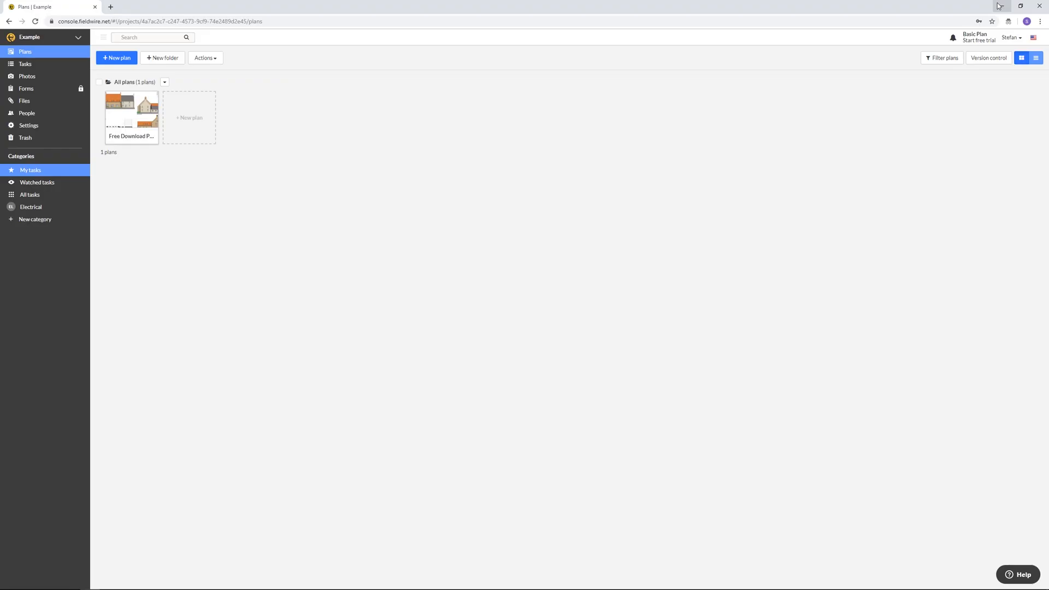
left_click(131, 110)
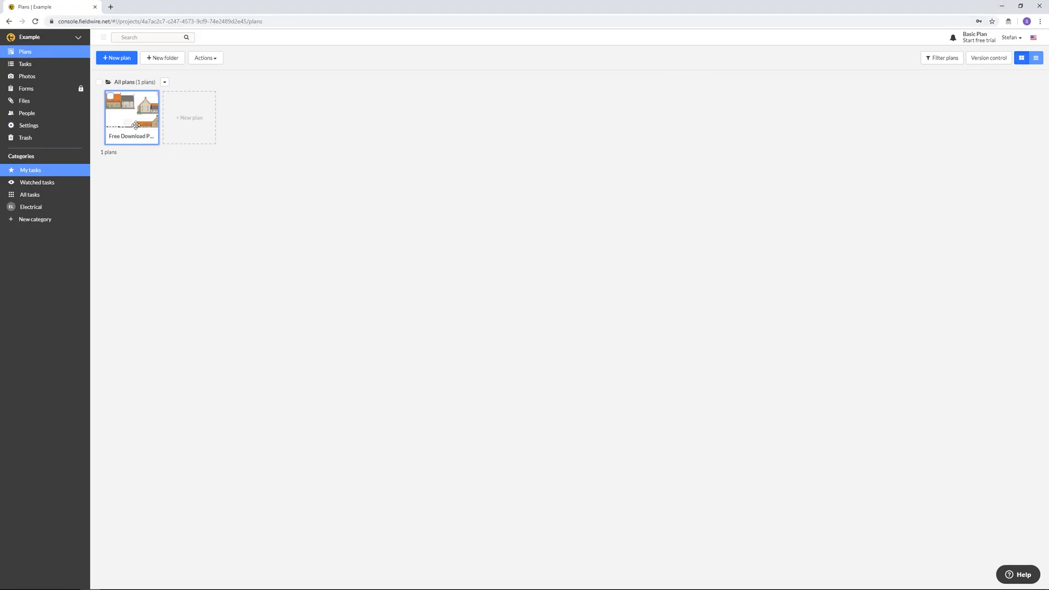
double_click(131, 110)
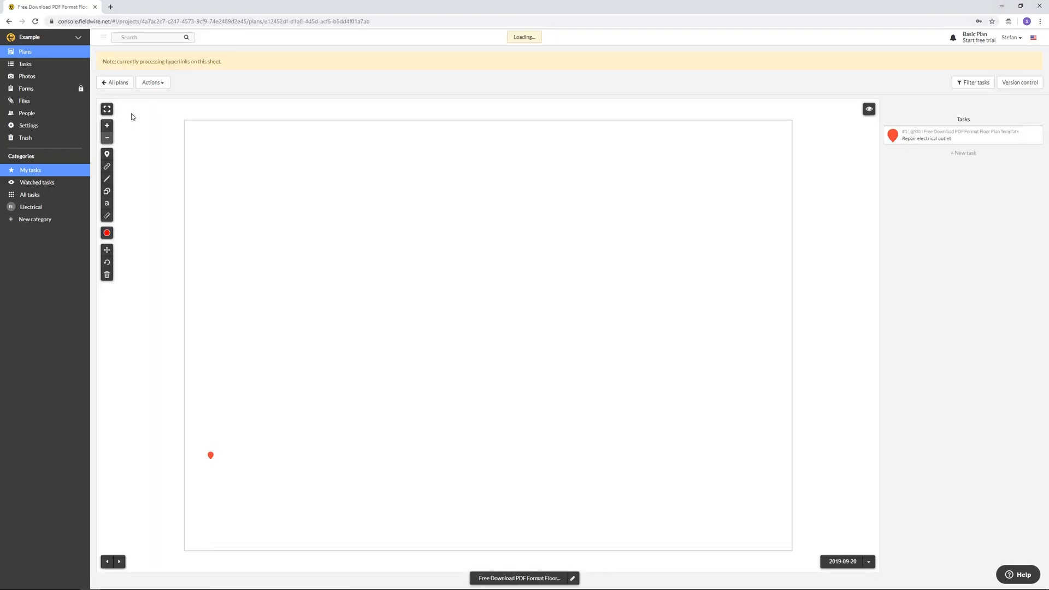
left_click(114, 83)
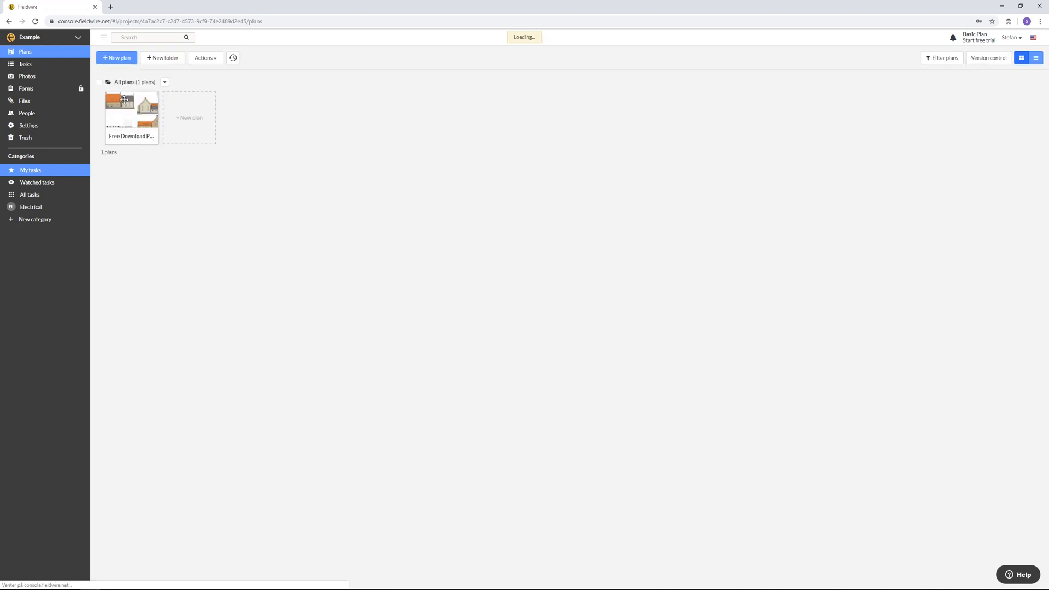